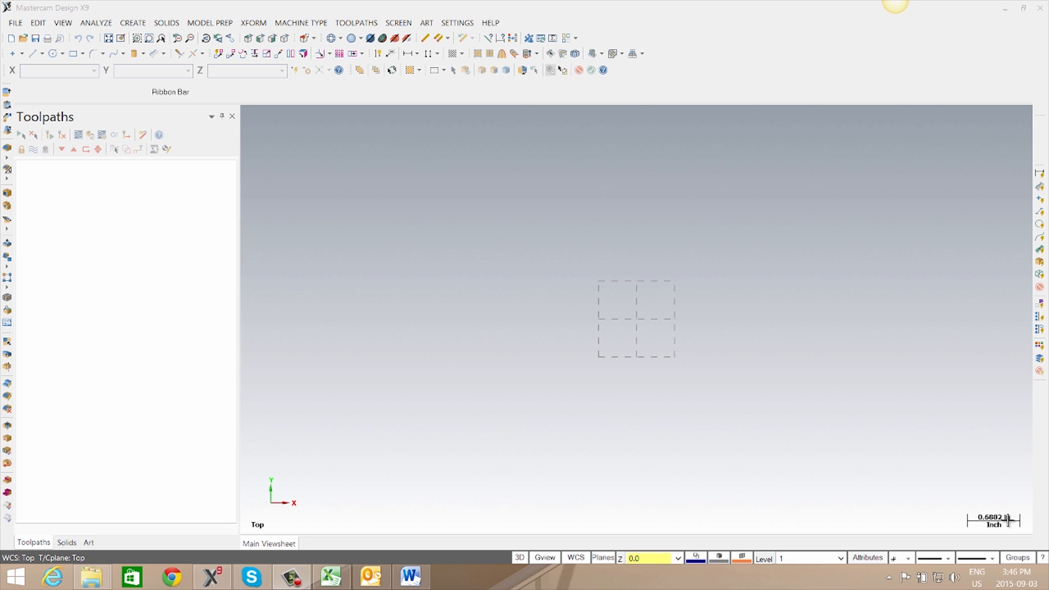
mouse_move(300, 23)
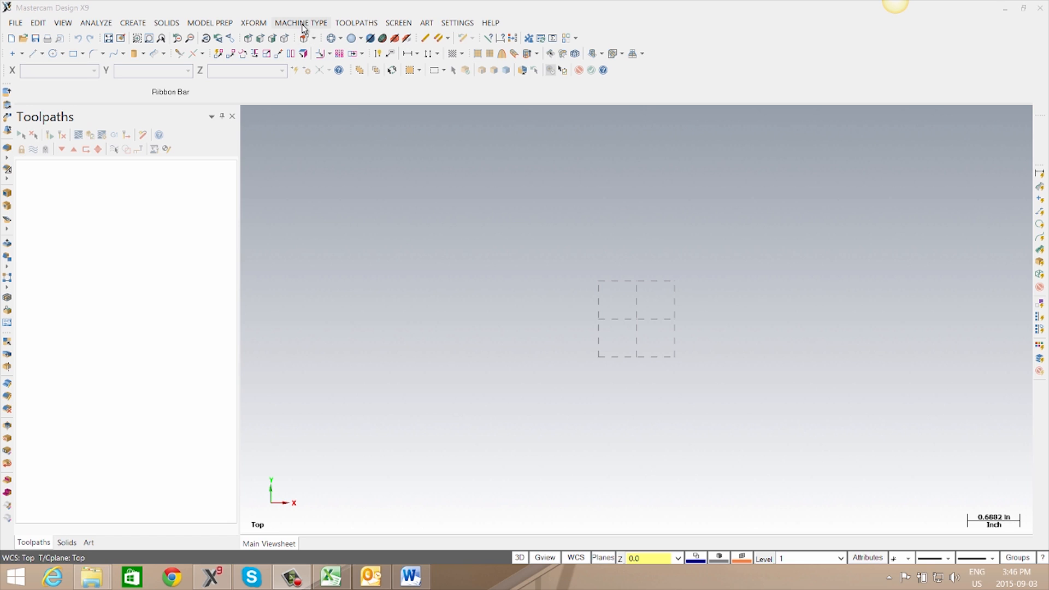
Add Machine Group-1 using the default Mpmaster Generic 3/4-Axis Vertical mill
click(300, 22)
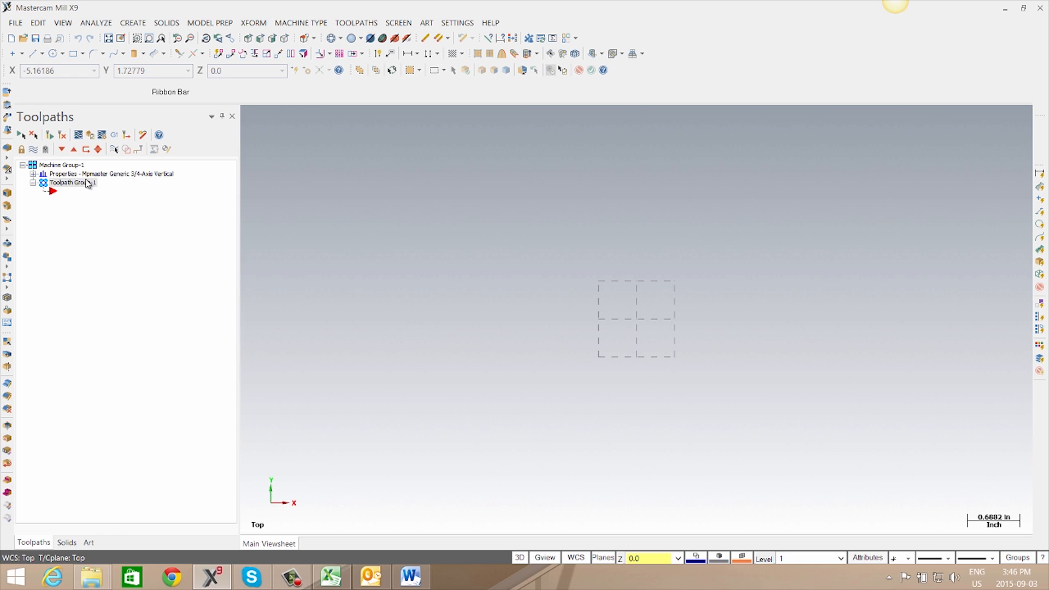
mouse_move(175, 187)
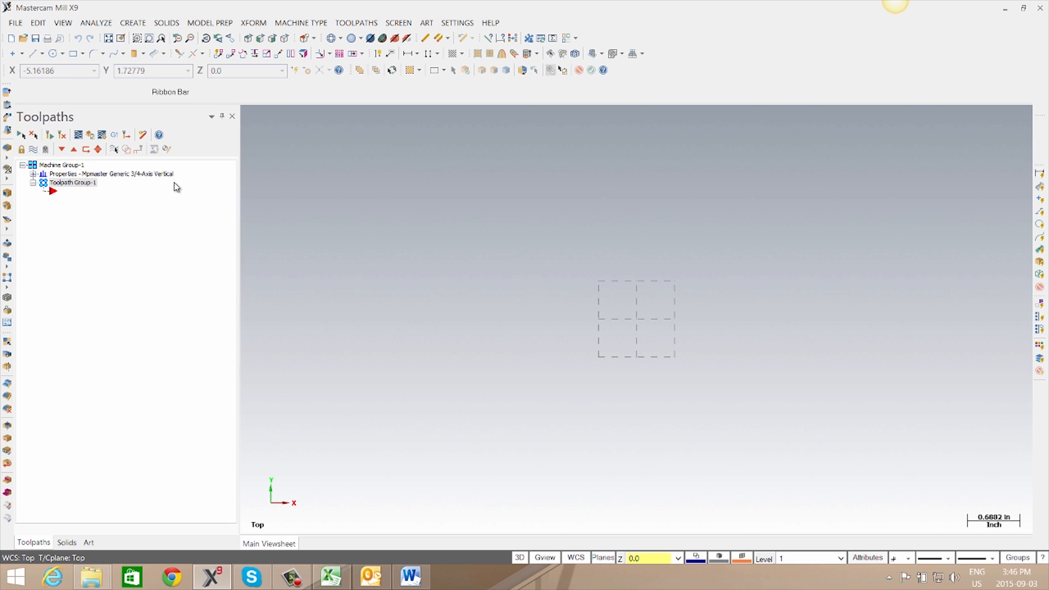
mouse_move(279, 195)
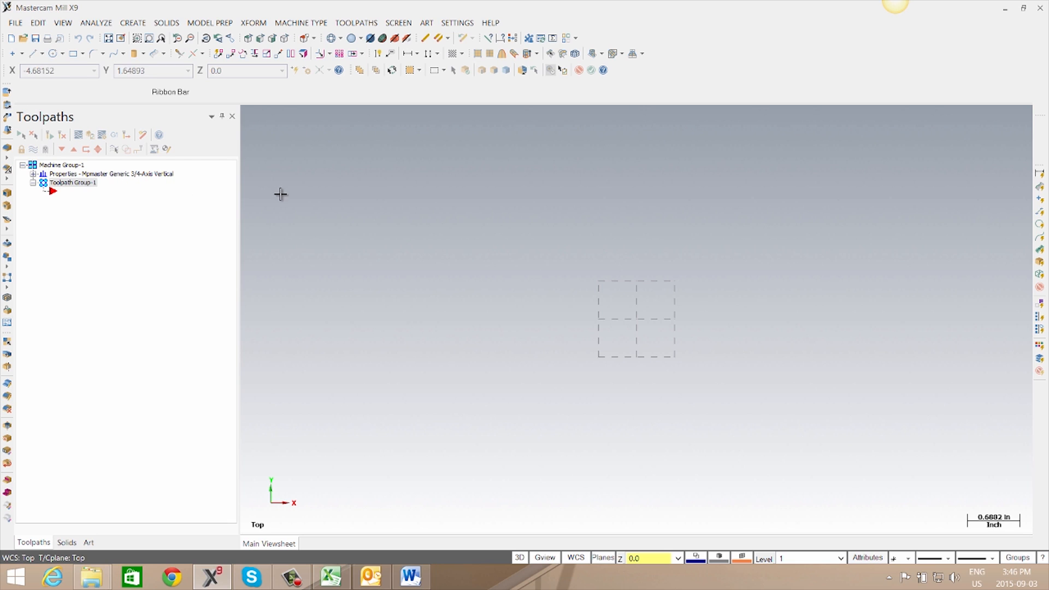
mouse_move(442, 38)
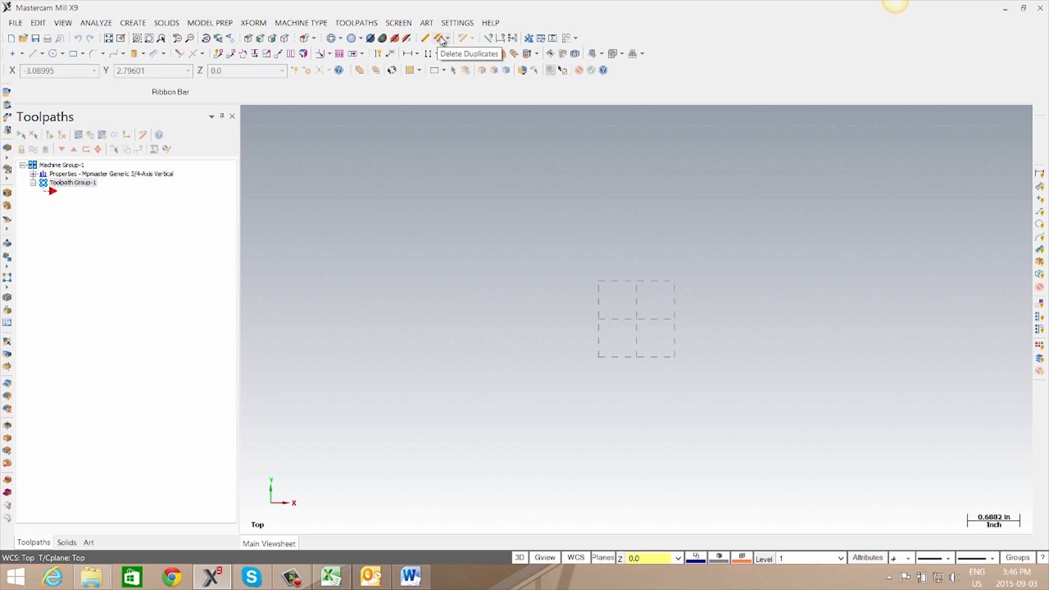
In System Configuration Default Machines, set mill to Dynapath 10/20 and lathe to C-Axis Slant Bed MM
click(457, 22)
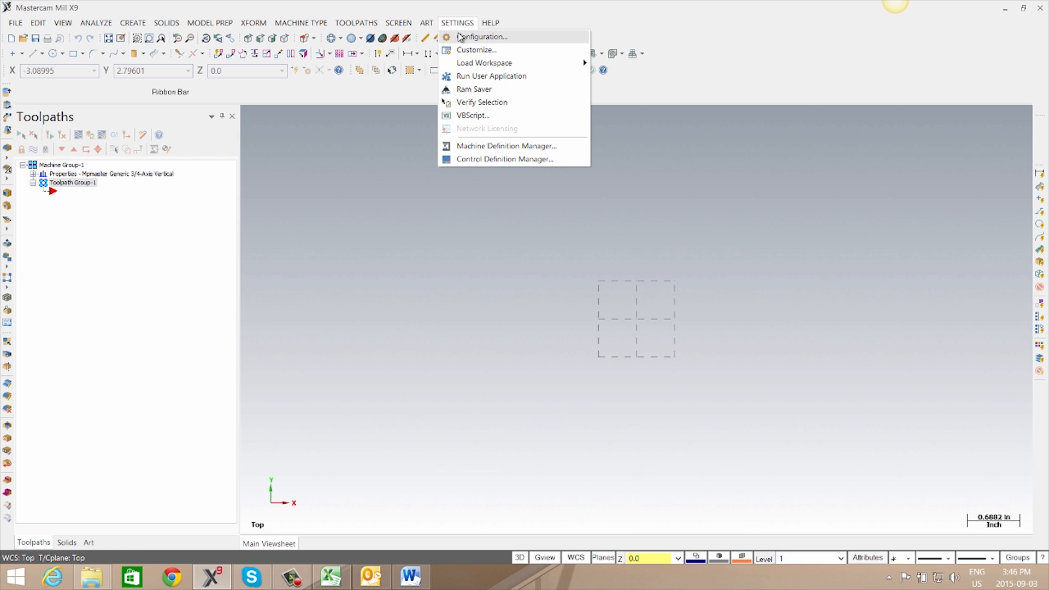
click(479, 37)
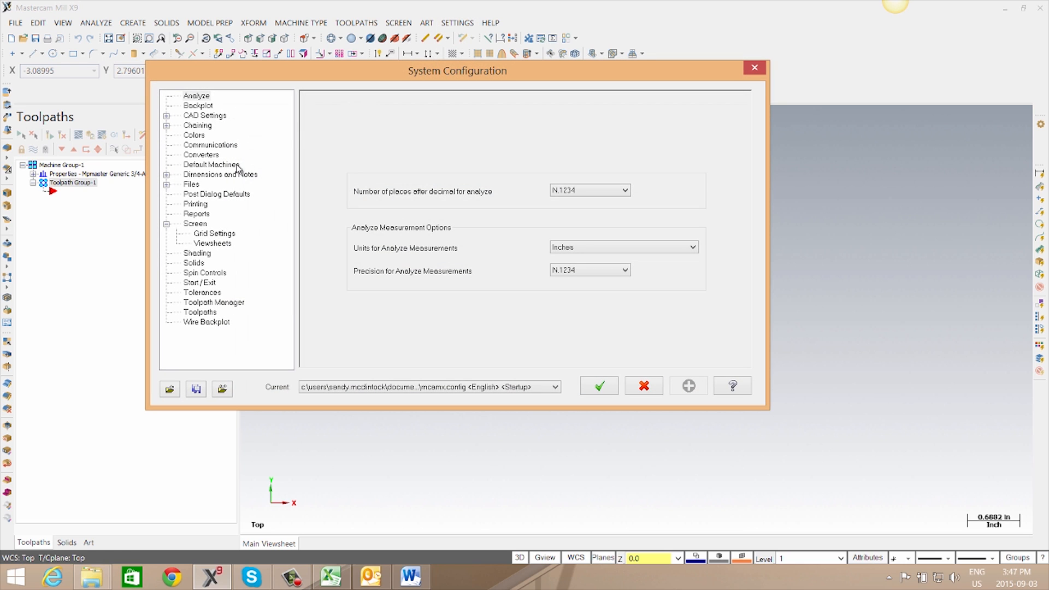
click(210, 165)
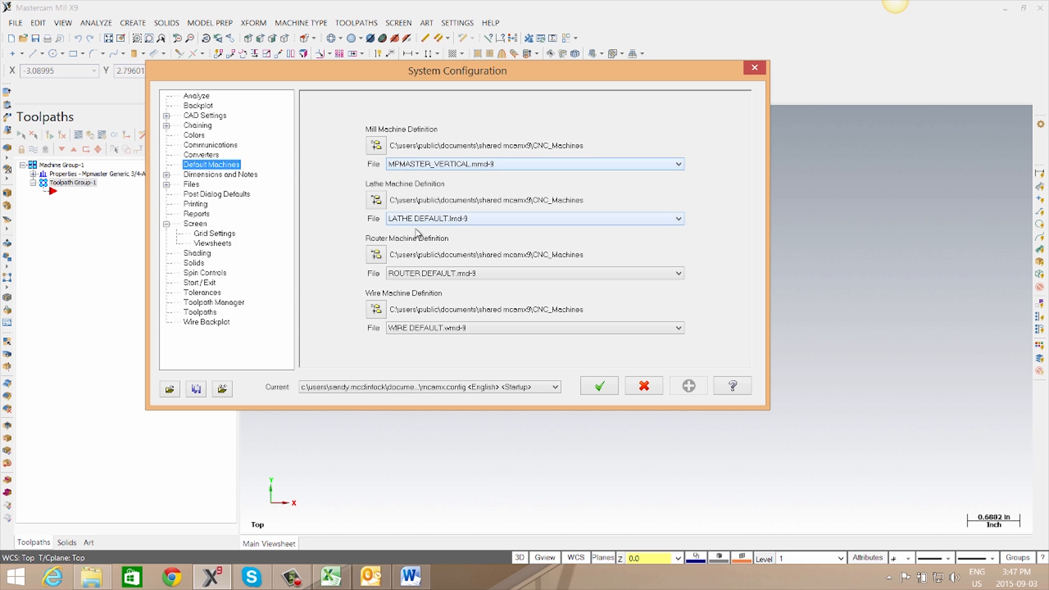
click(677, 164)
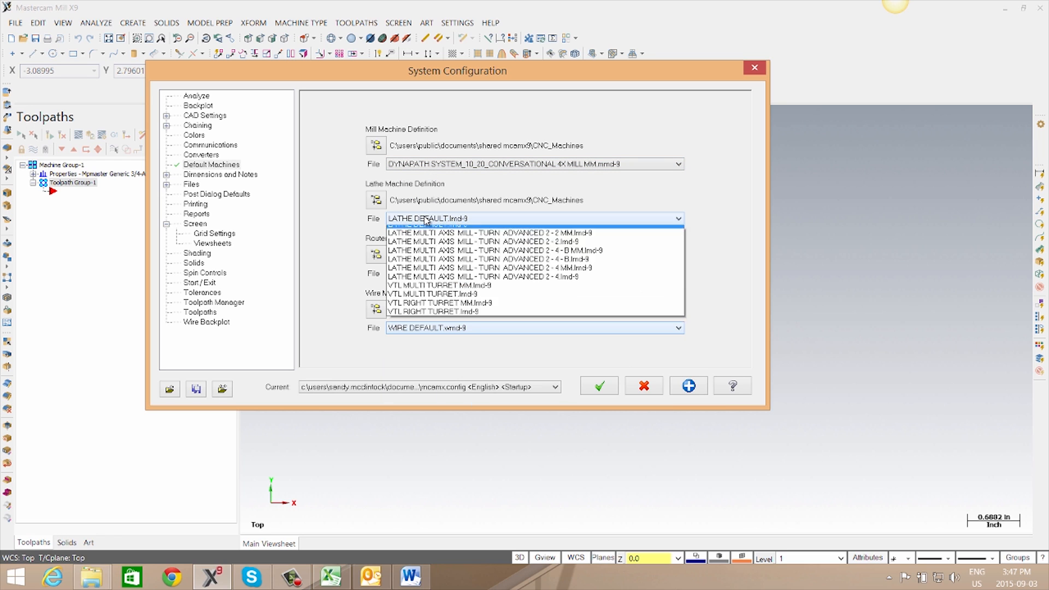
click(454, 218)
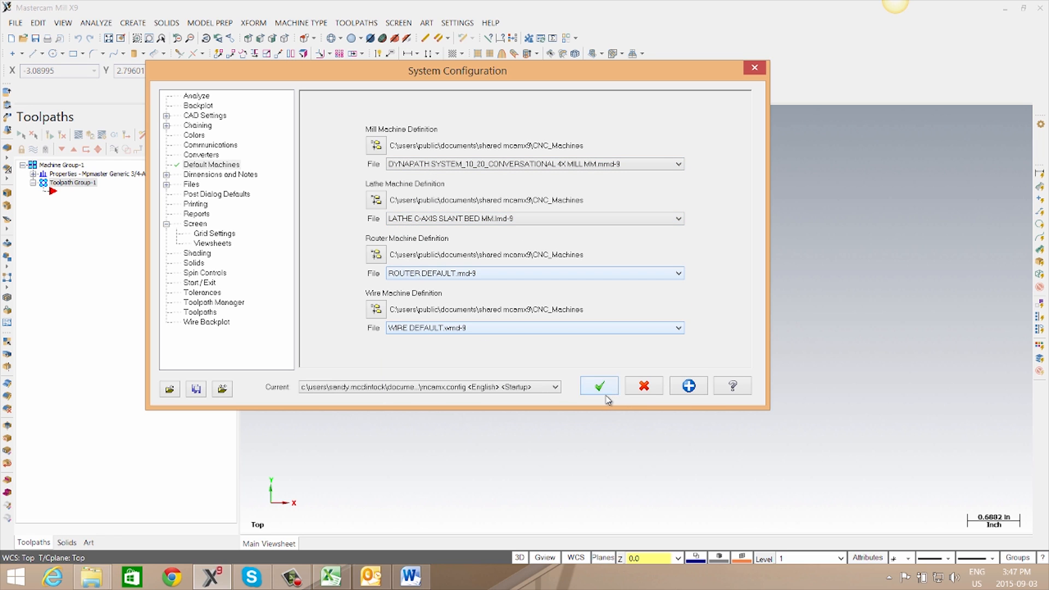
mouse_move(598, 385)
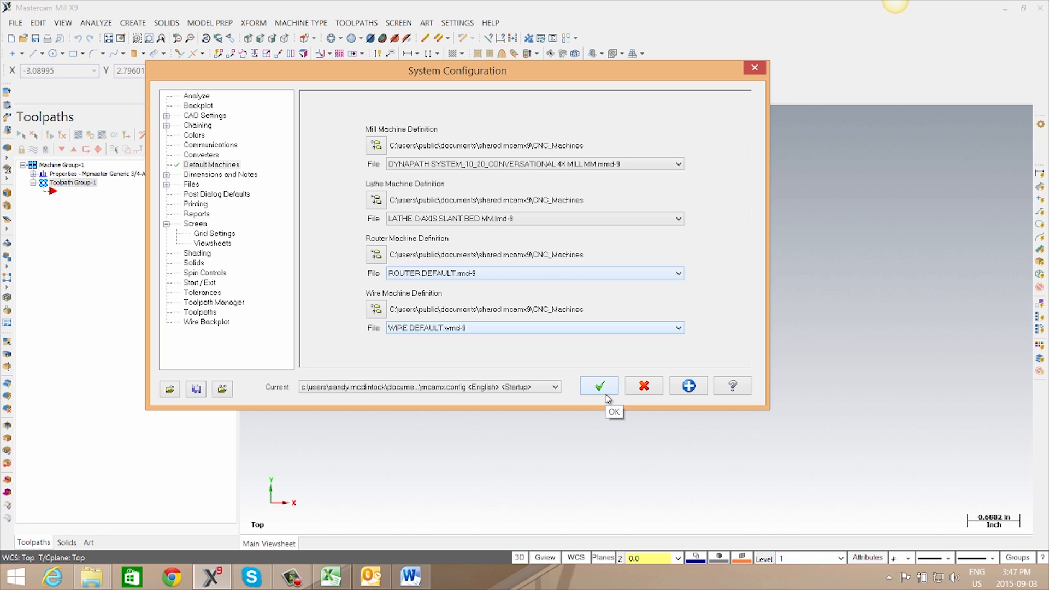
Accept the changed defaults and save them to the configuration file
click(598, 385)
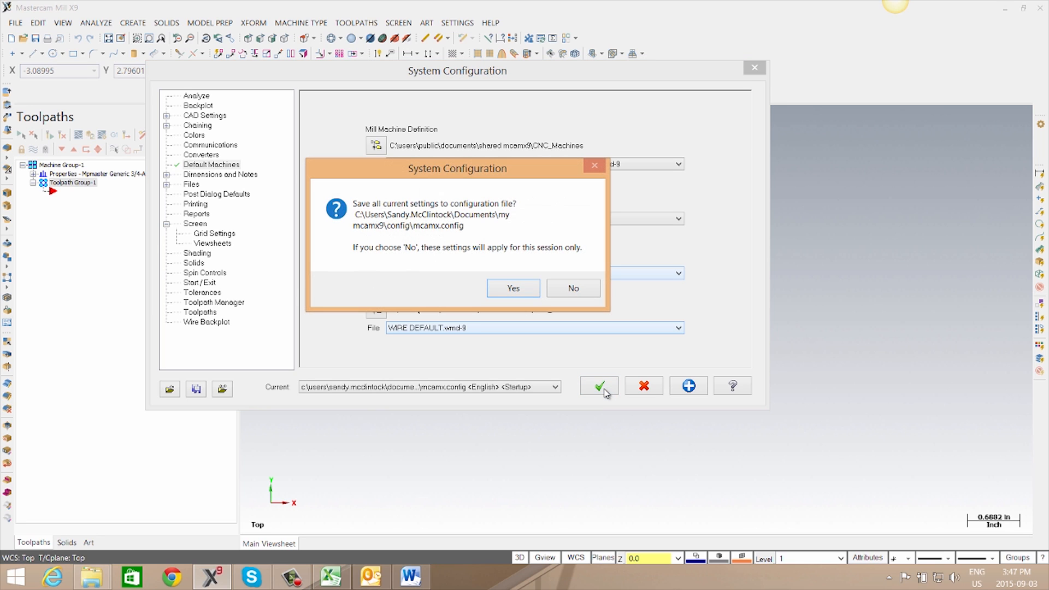
mouse_move(514, 289)
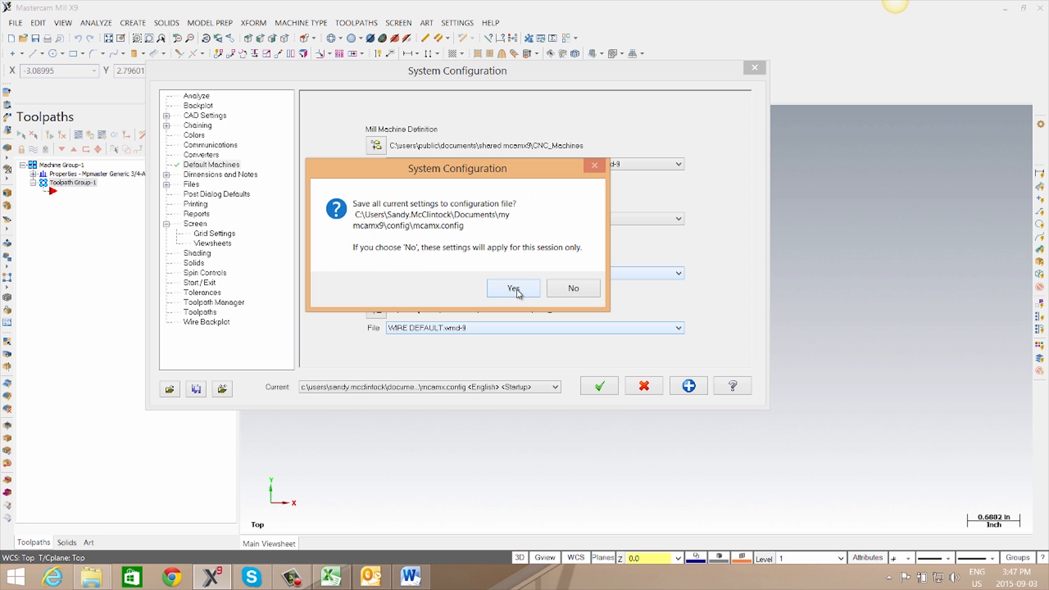
click(514, 287)
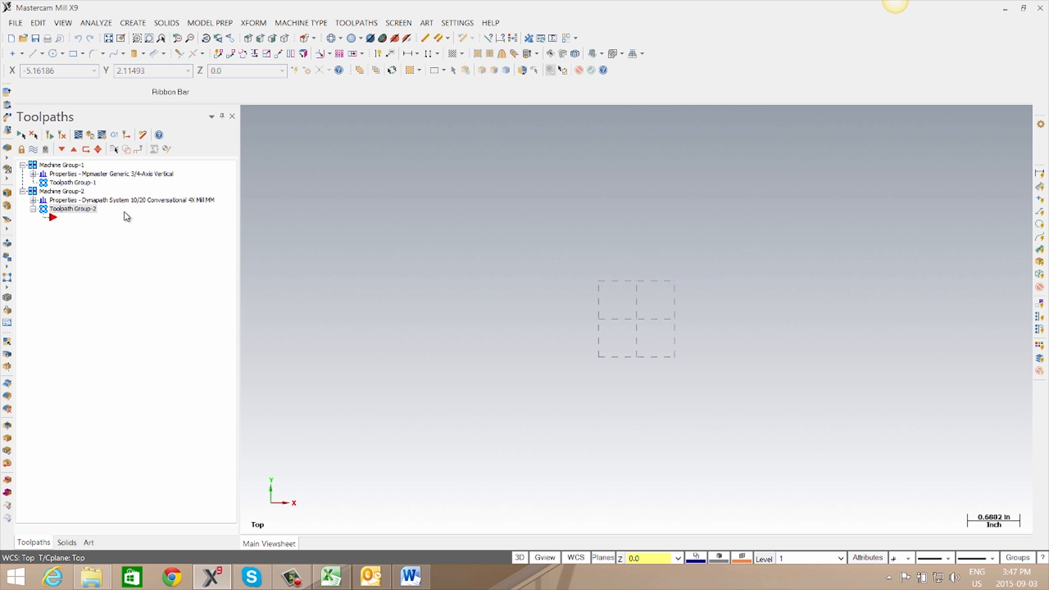
mouse_move(130, 216)
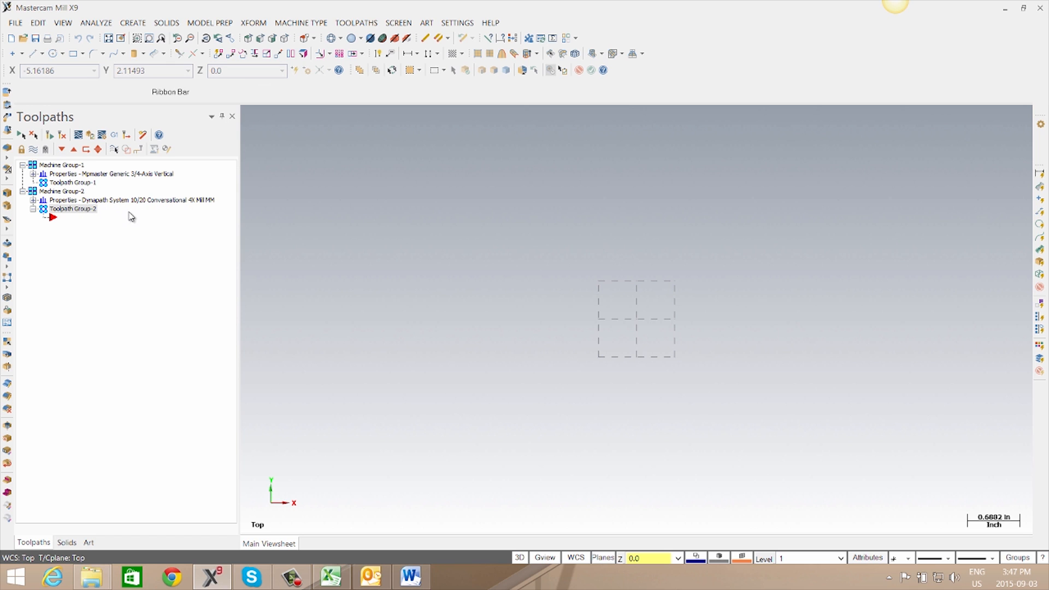